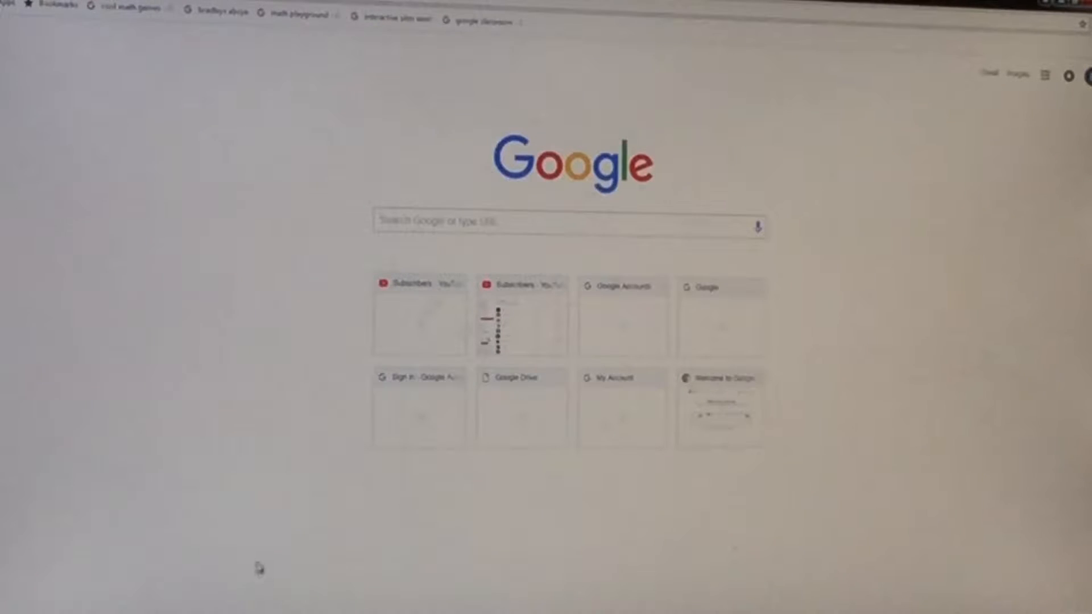
pyautogui.moveTo(431, 308)
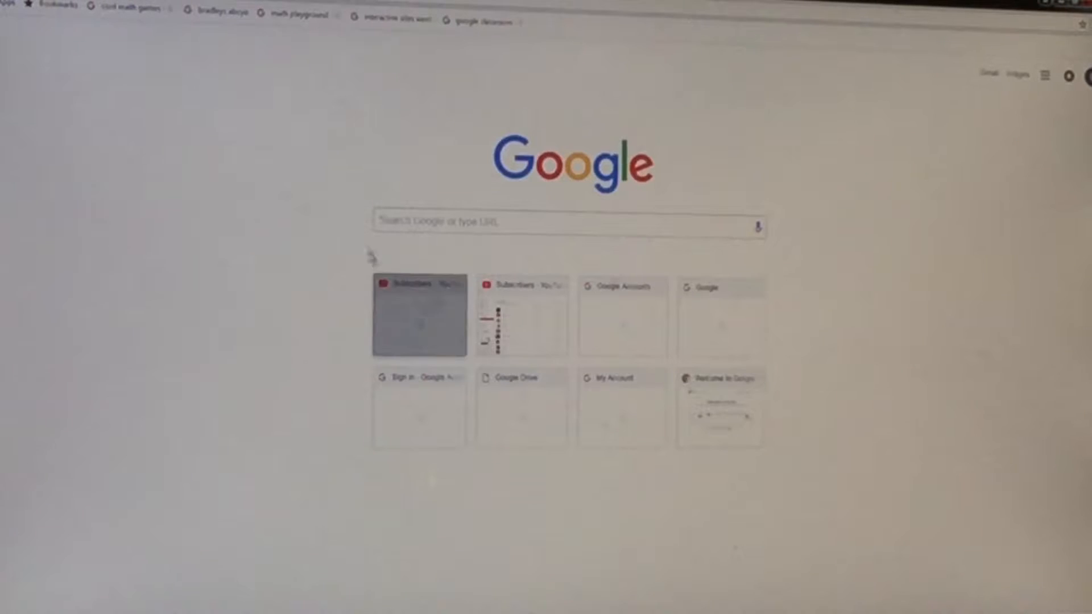
# - Open the 'Subscribers - YouTube' shortcut from Chrome's new tab page
pyautogui.click(418, 313)
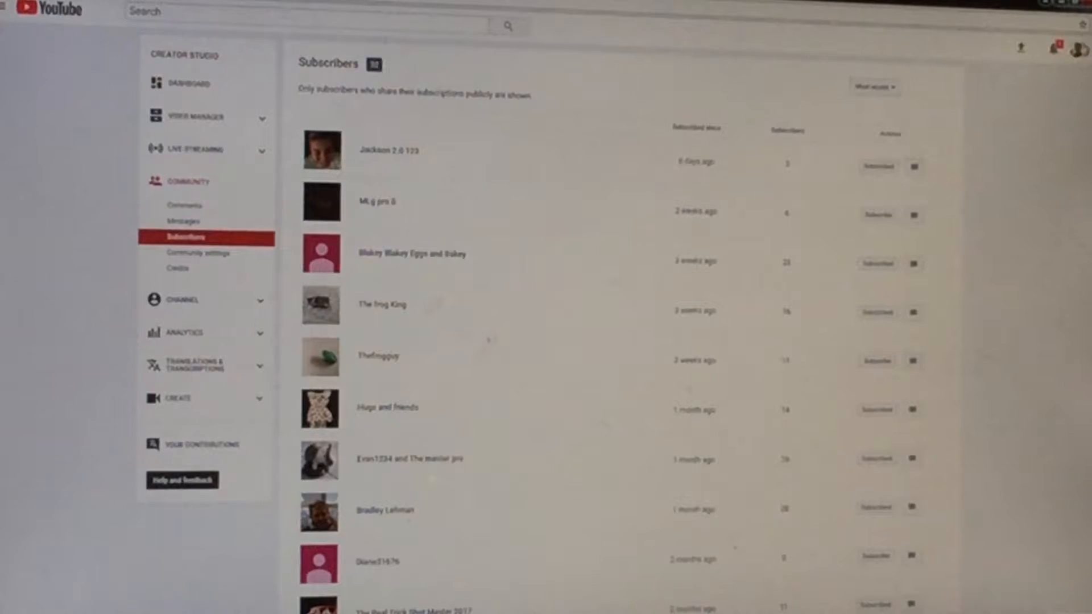
# - Go to Creator Studio from the account menu and open 'Operation trailer' from the dashboard
pyautogui.click(1079, 47)
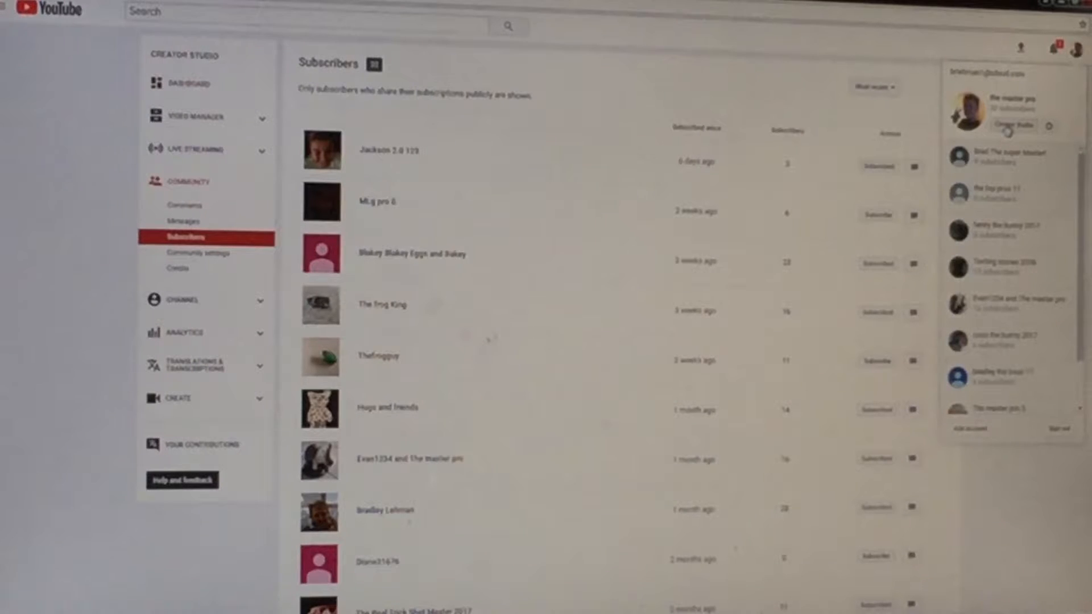
pyautogui.click(183, 84)
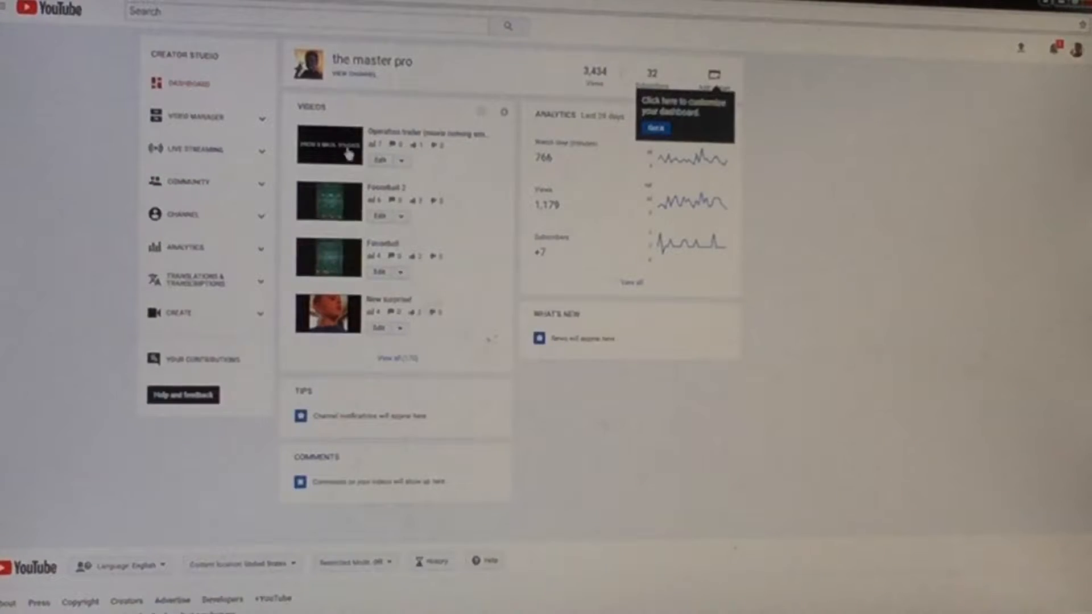
pyautogui.click(328, 144)
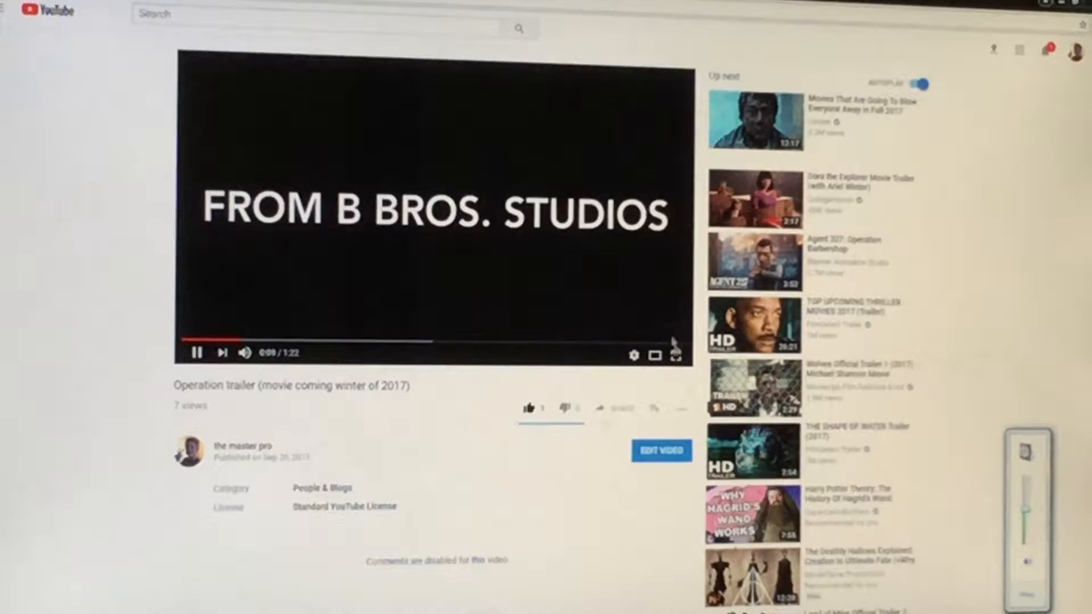
# - Watch 'Operation trailer' full screen to the end and cancel the Up Next autoplay
pyautogui.click(674, 355)
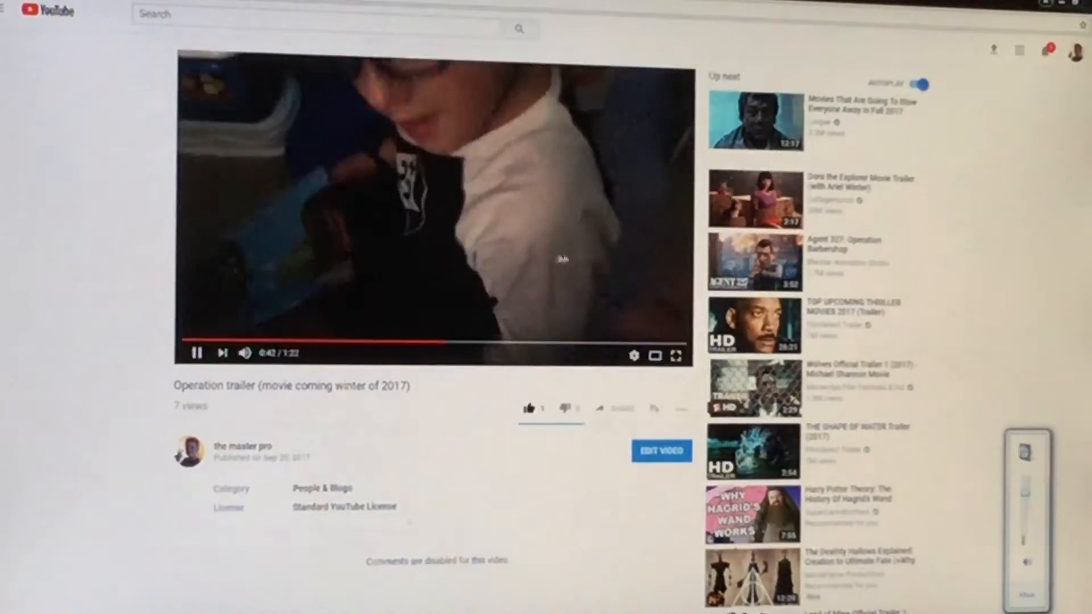
pyautogui.click(675, 354)
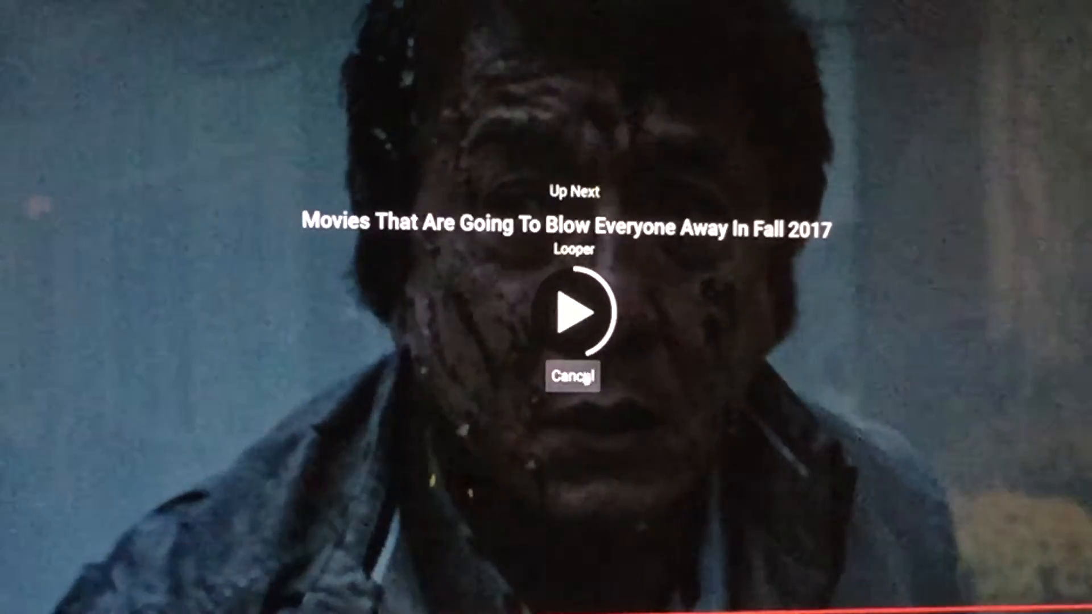
pyautogui.click(570, 375)
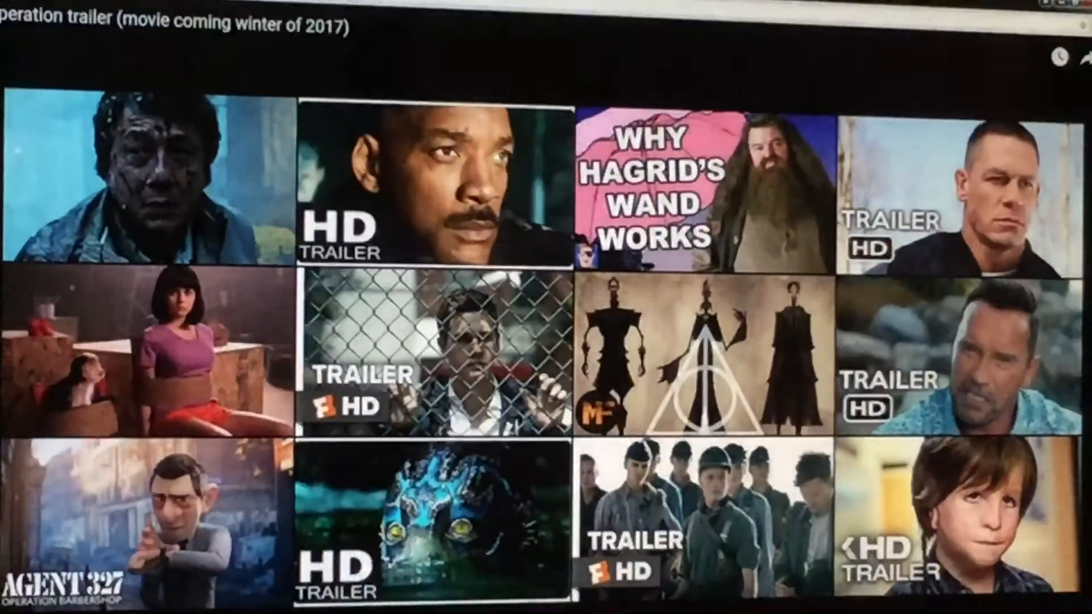